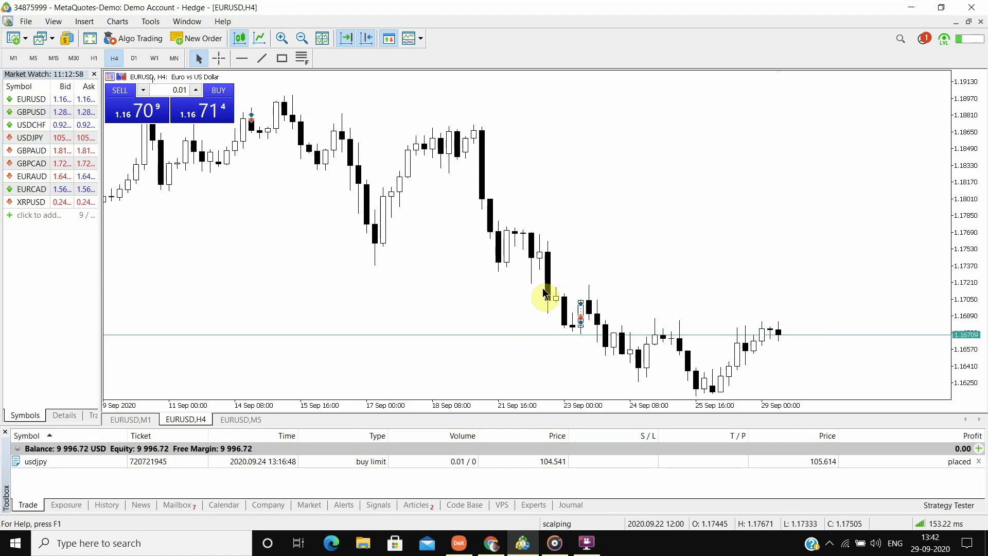
{"action": "mouse_move", "coordinate": [451, 165]}
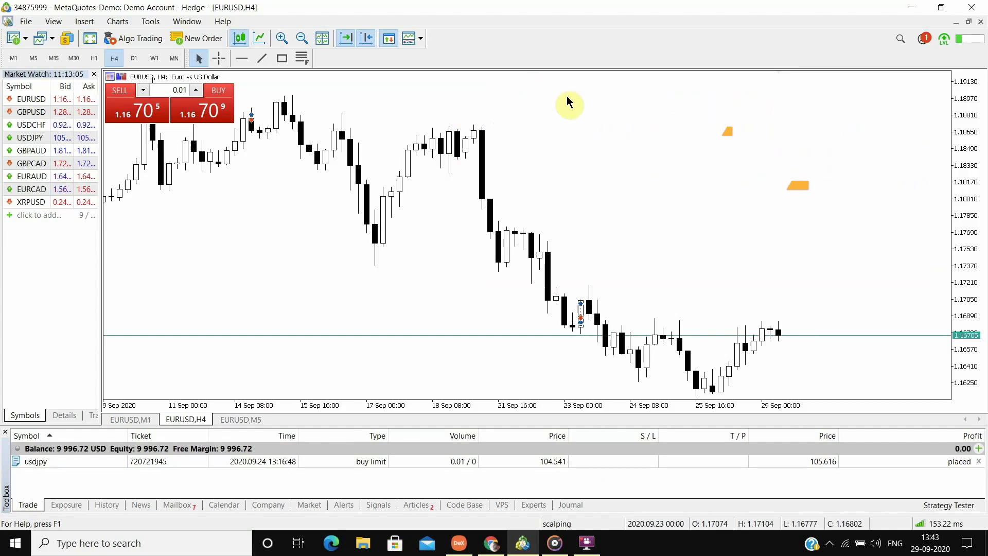
{"action": "mouse_move", "coordinate": [400, 146]}
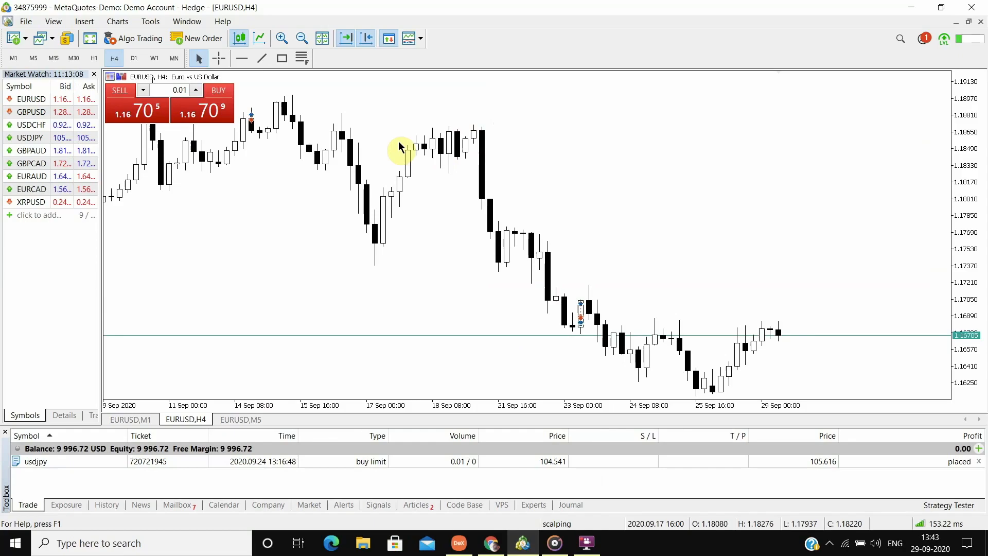
{"action": "mouse_move", "coordinate": [399, 128]}
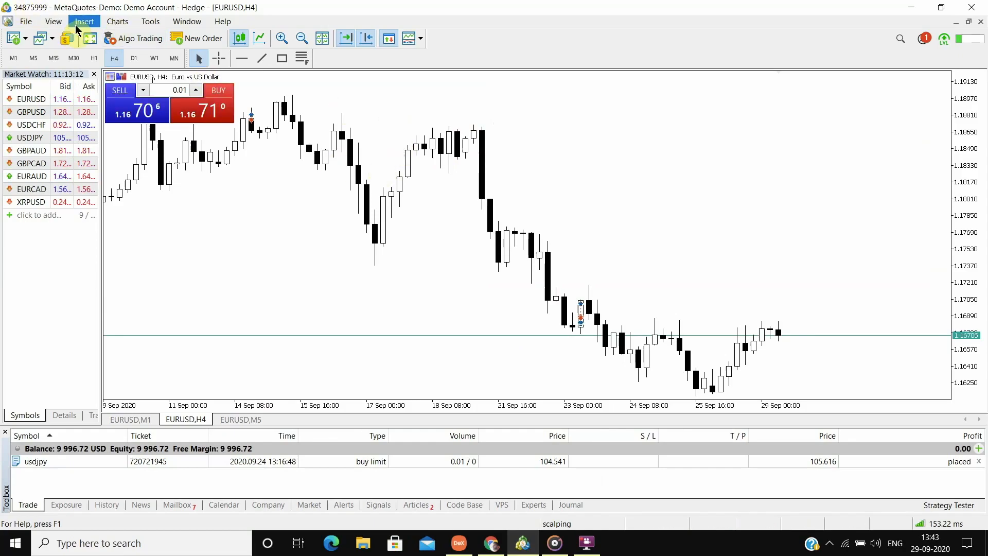
Step: Add Bollinger Bands with default settings (period 20, deviation 2.5) to the EURUSD H4 chart
{"action": "left_click", "coordinate": [83, 21]}
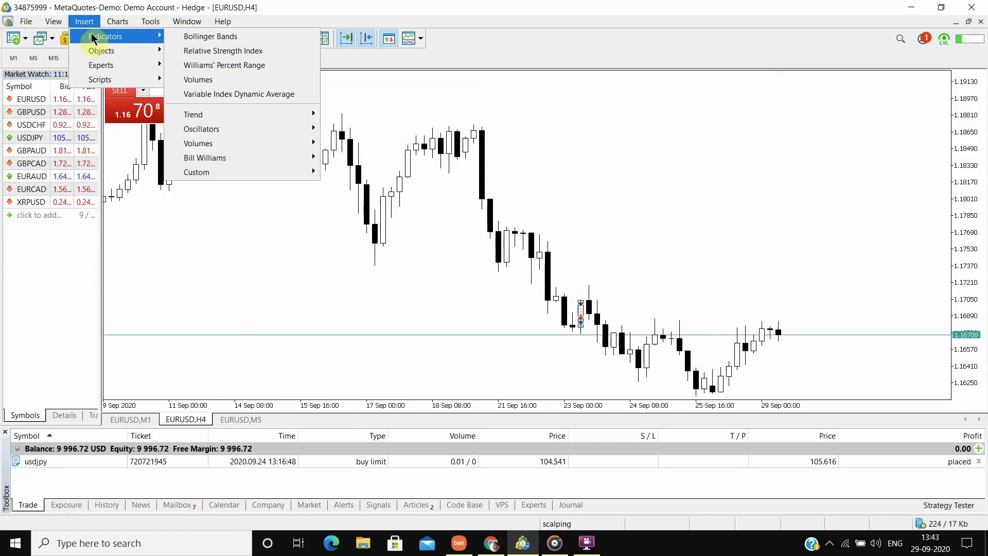
{"action": "mouse_move", "coordinate": [210, 36]}
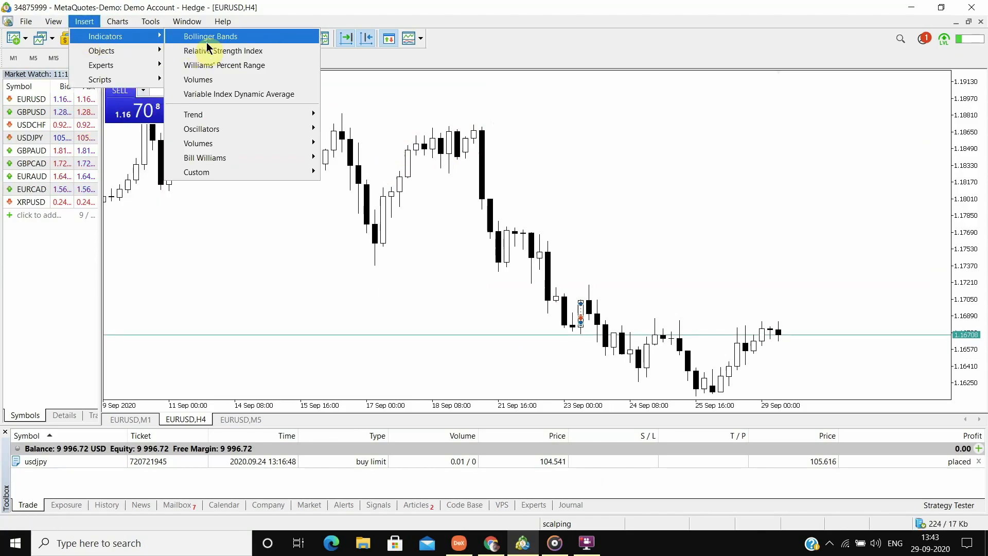
{"action": "left_click", "coordinate": [210, 36]}
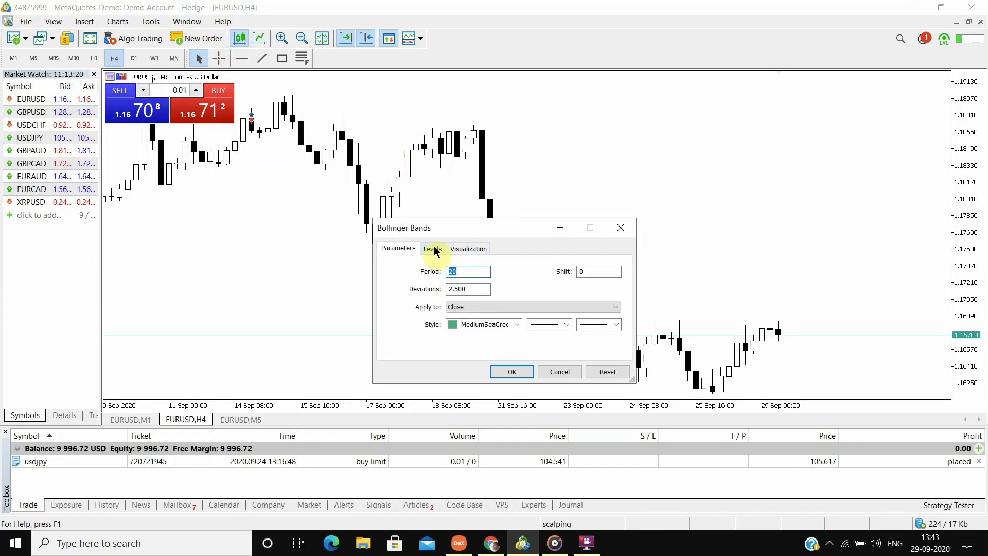
{"action": "left_click", "coordinate": [432, 249]}
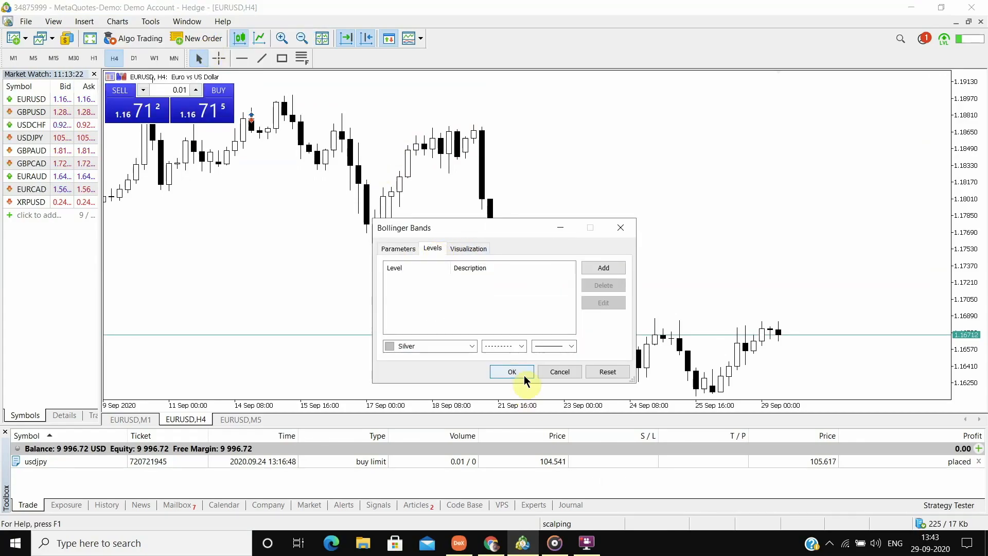
{"action": "left_click", "coordinate": [512, 372]}
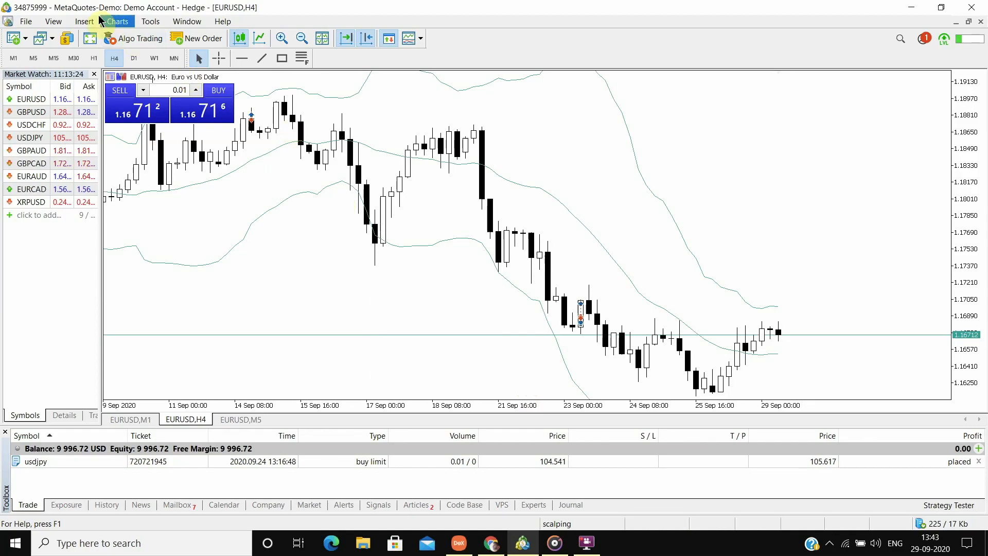
Step: Add a Relative Strength Index (14) with 30/70 levels in a pane below the price chart
{"action": "left_click", "coordinate": [117, 20]}
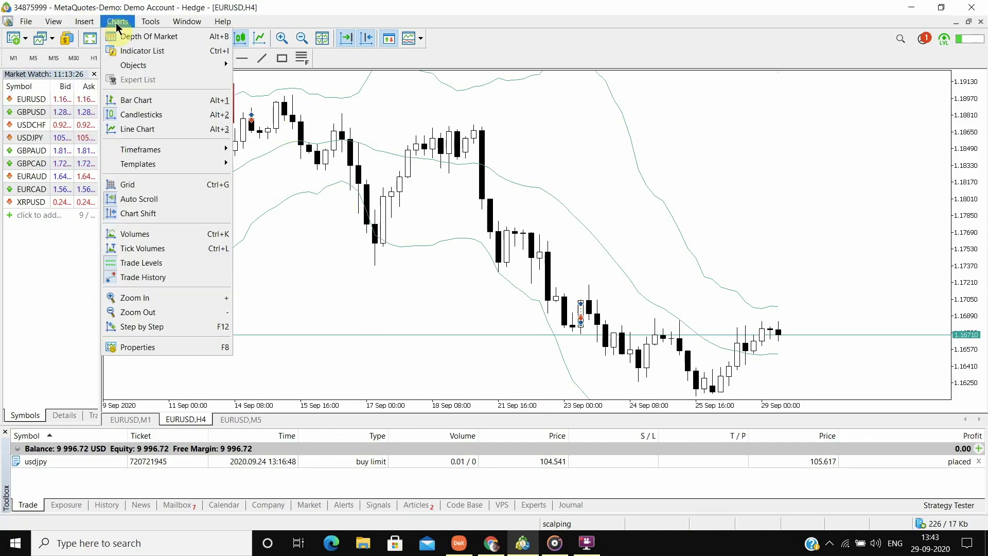
{"action": "left_click", "coordinate": [83, 21]}
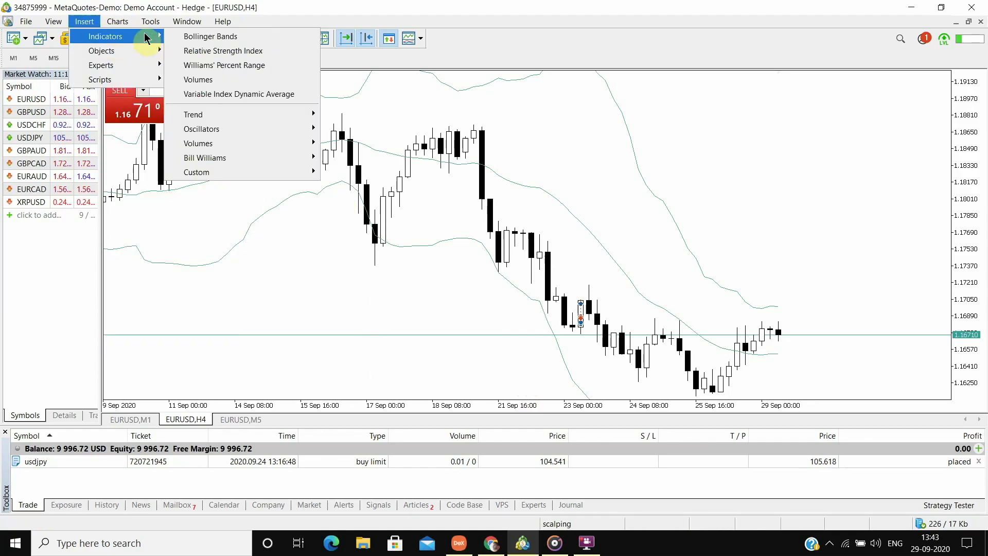
{"action": "left_click", "coordinate": [222, 52]}
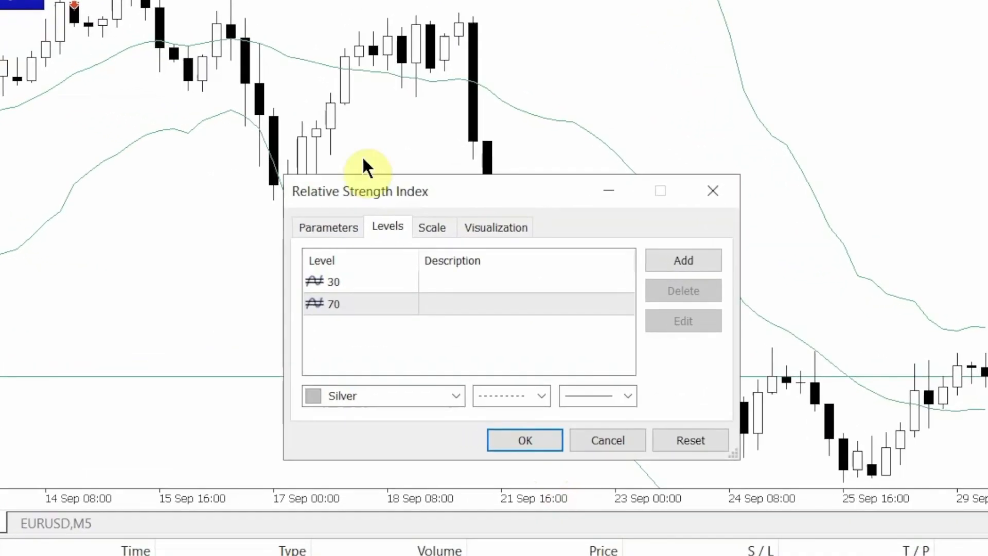
{"action": "mouse_move", "coordinate": [384, 330]}
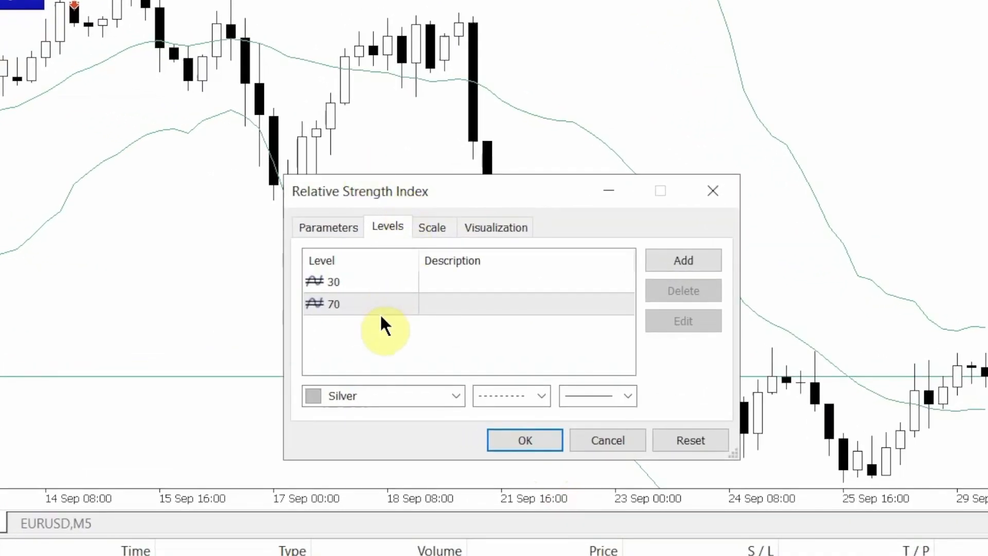
{"action": "left_click", "coordinate": [524, 440]}
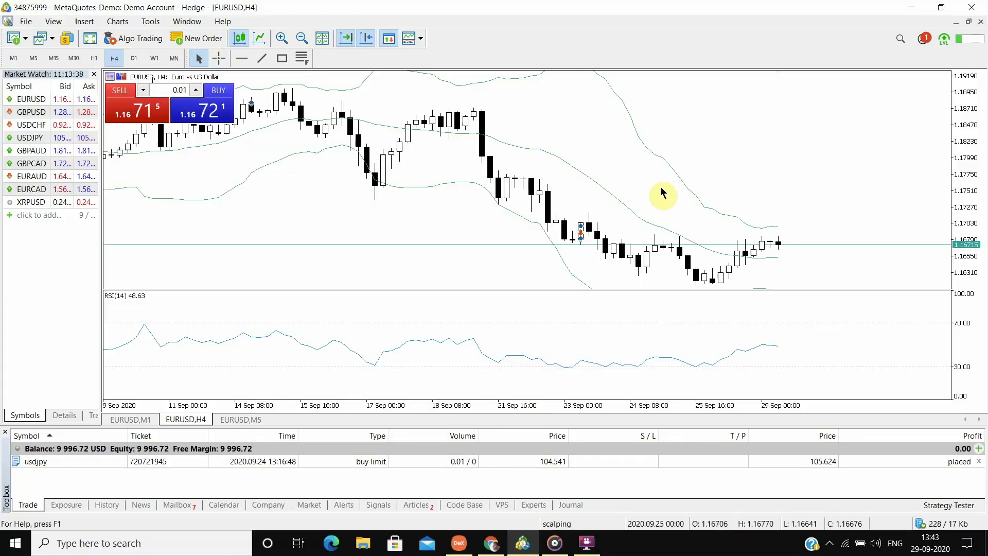
{"action": "mouse_move", "coordinate": [637, 332]}
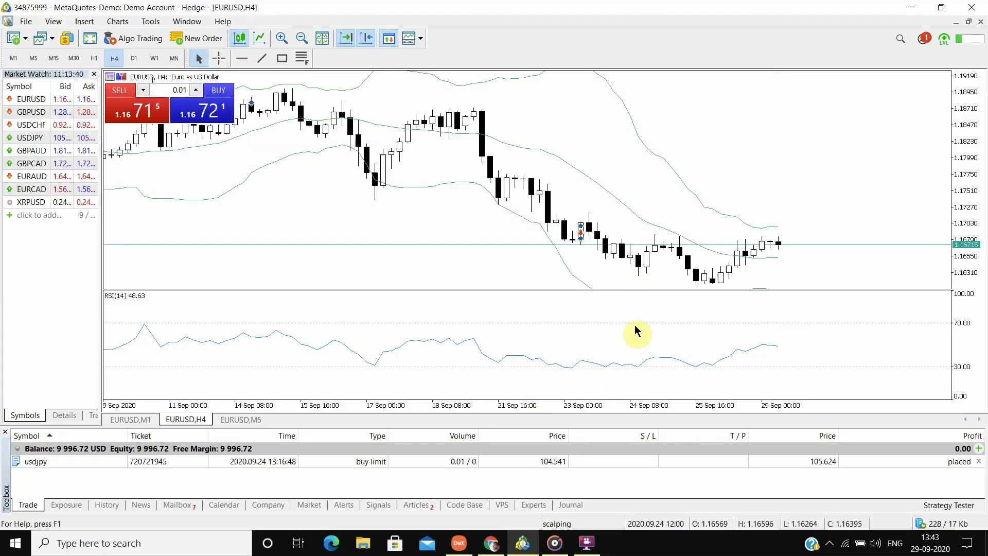
{"action": "mouse_move", "coordinate": [680, 166]}
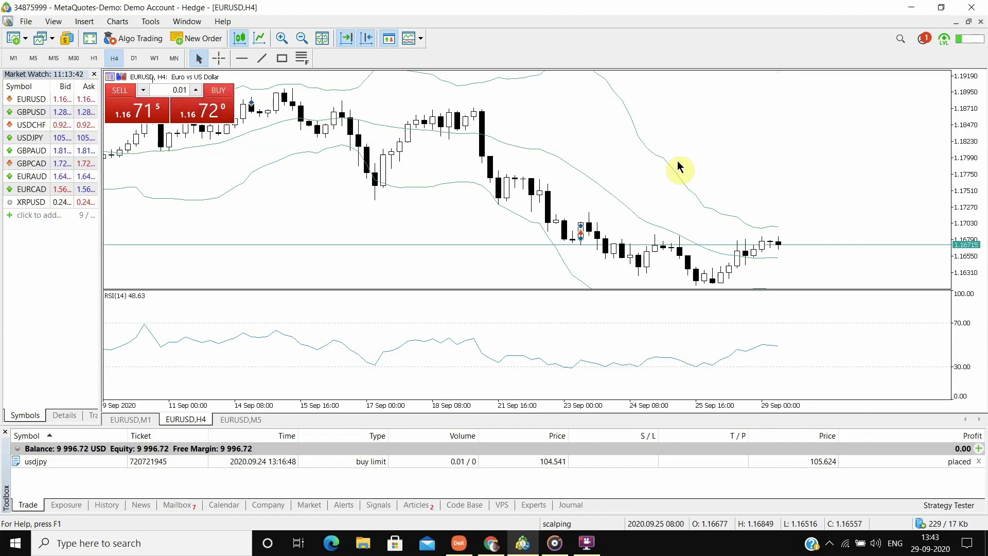
{"action": "right_click", "coordinate": [679, 166]}
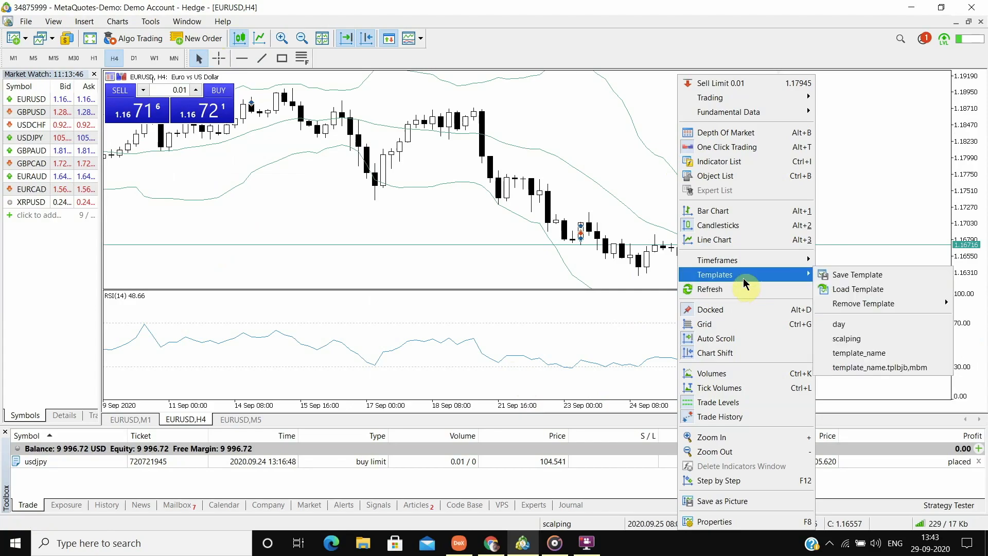
{"action": "mouse_move", "coordinate": [854, 274]}
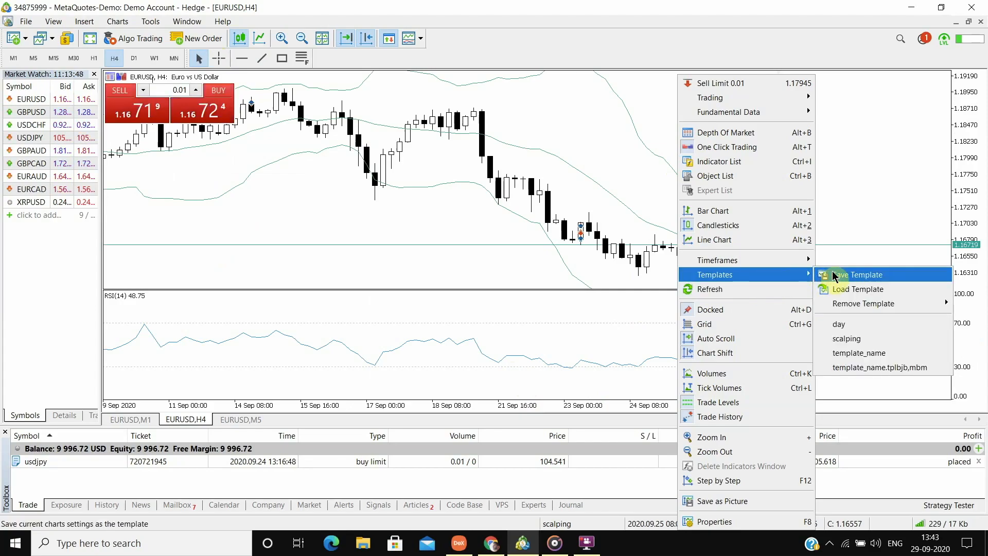
{"action": "left_click", "coordinate": [855, 274]}
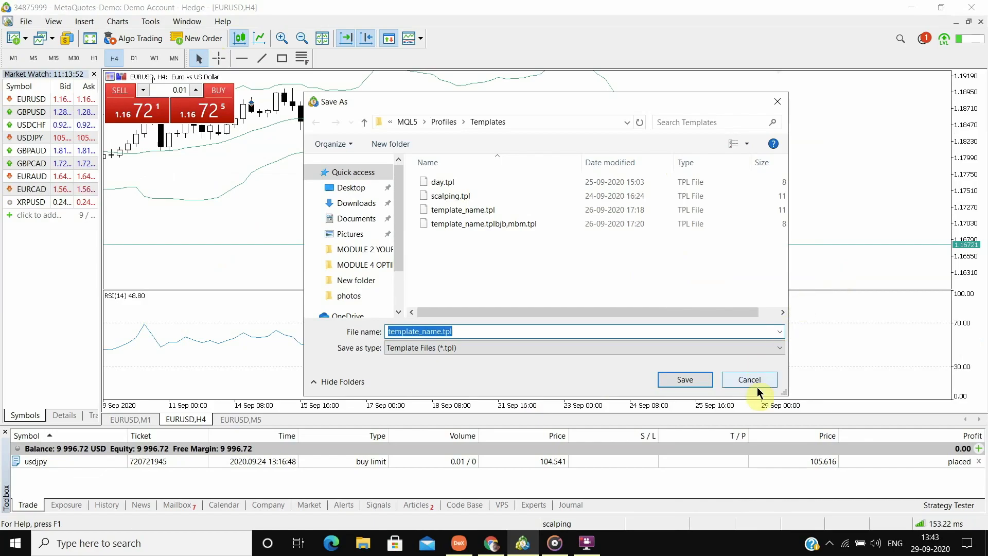
{"action": "left_click", "coordinate": [749, 380]}
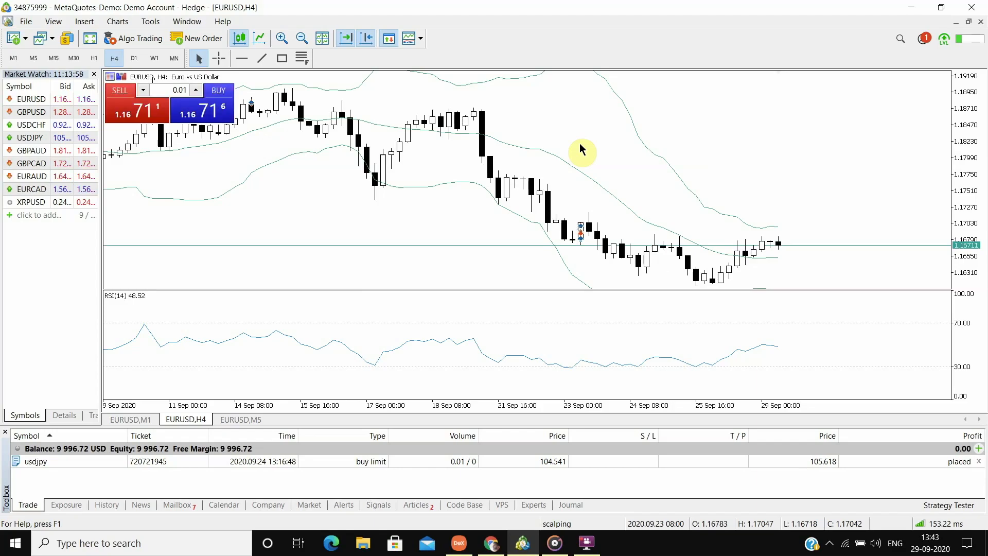
Step: Delete Bollinger Bands and Relative Strength Index from the chart's Indicators List, leaving bare candlesticks
{"action": "right_click", "coordinate": [581, 150]}
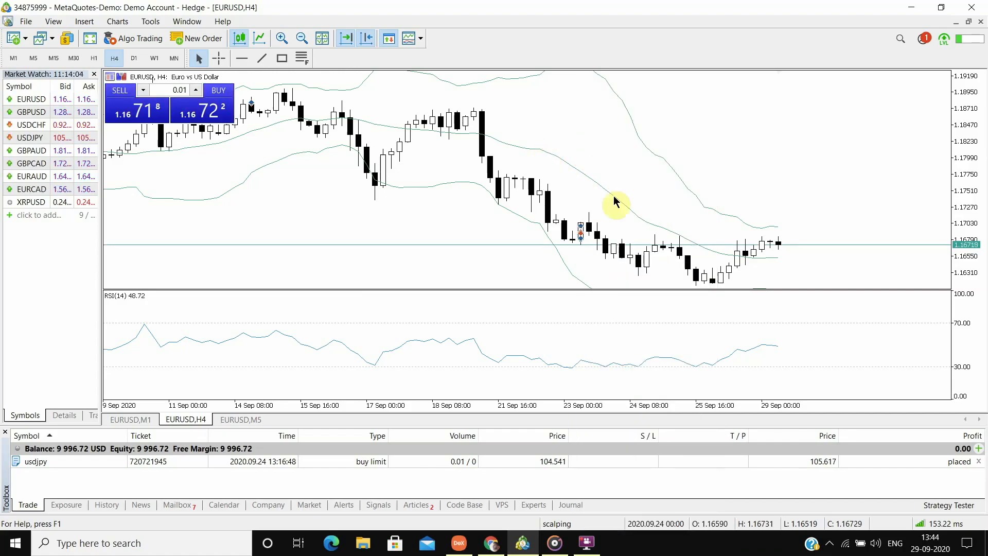
{"action": "mouse_move", "coordinate": [659, 157]}
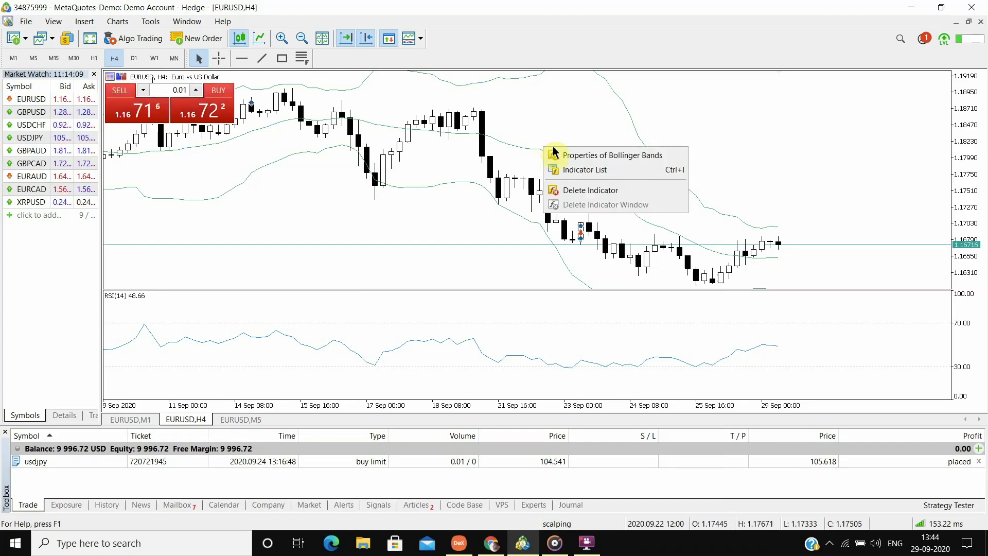
{"action": "left_click", "coordinate": [584, 170]}
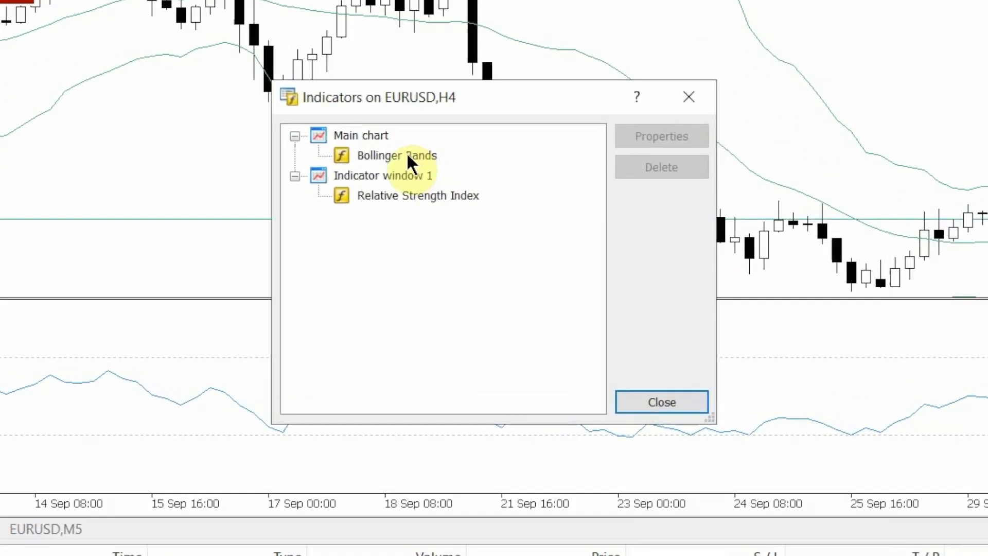
{"action": "left_click", "coordinate": [396, 155]}
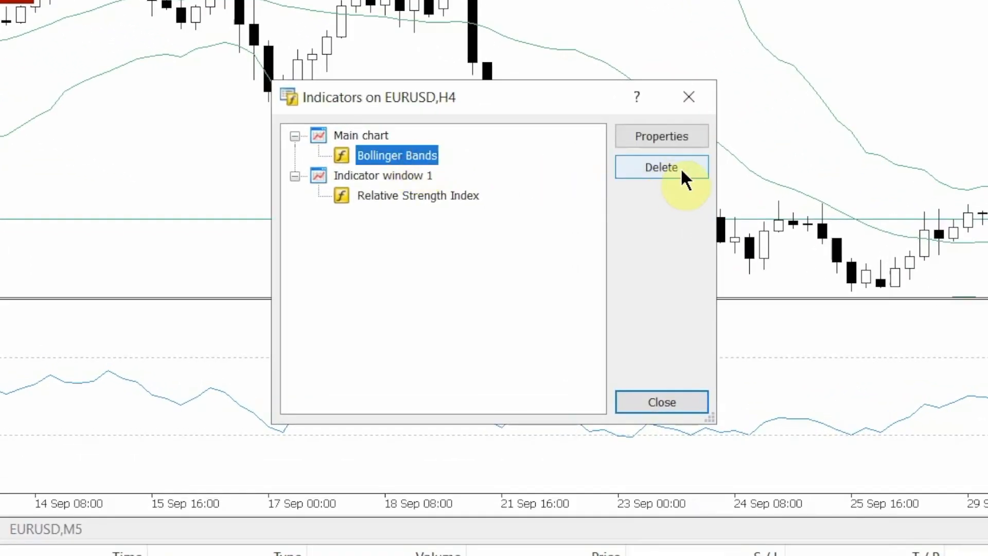
{"action": "left_click", "coordinate": [661, 167]}
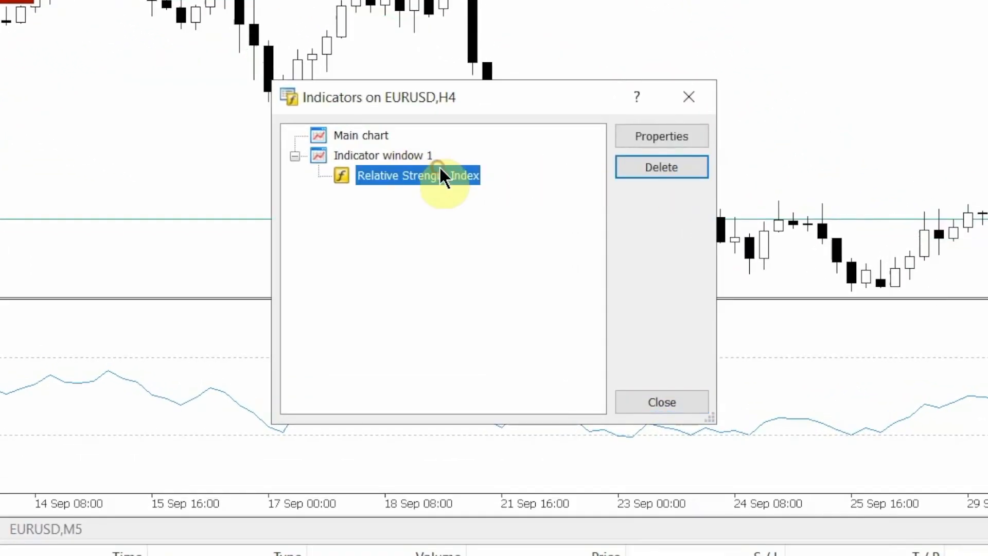
{"action": "left_click", "coordinate": [661, 167]}
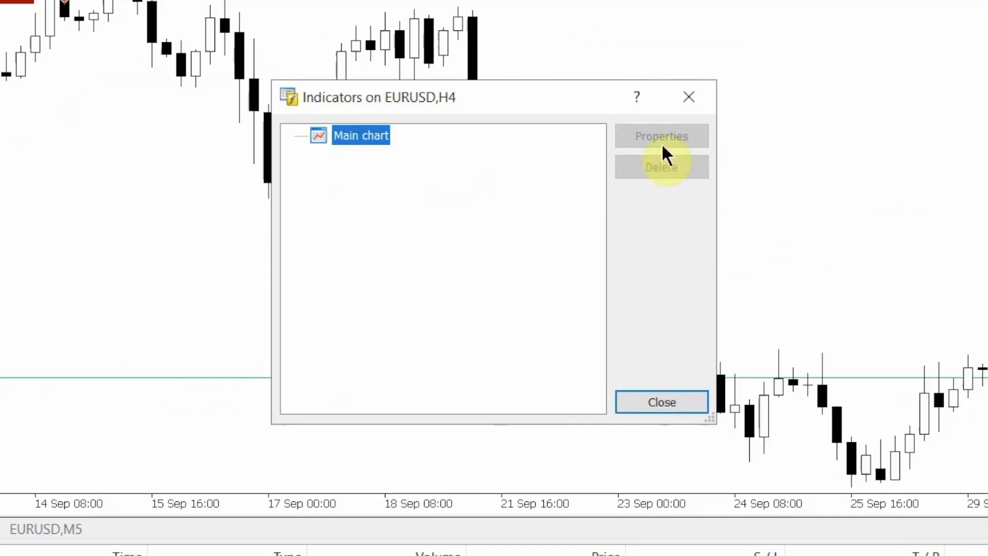
{"action": "mouse_move", "coordinate": [689, 97]}
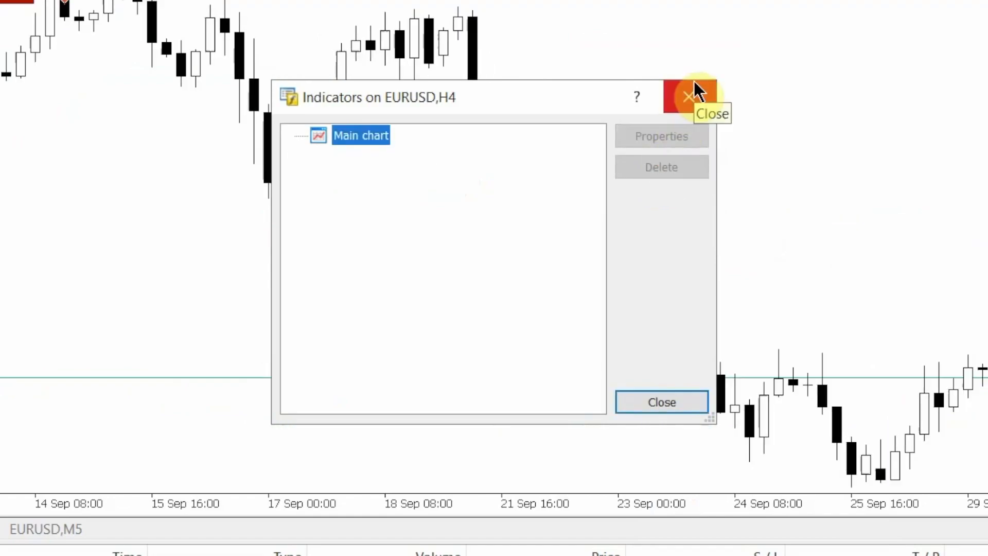
{"action": "left_click", "coordinate": [687, 97]}
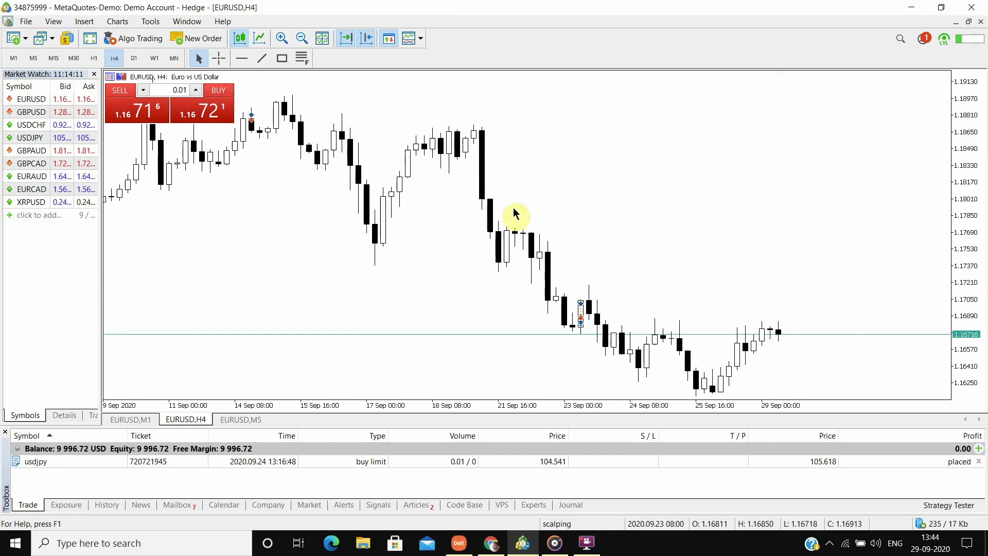
{"action": "mouse_move", "coordinate": [579, 263]}
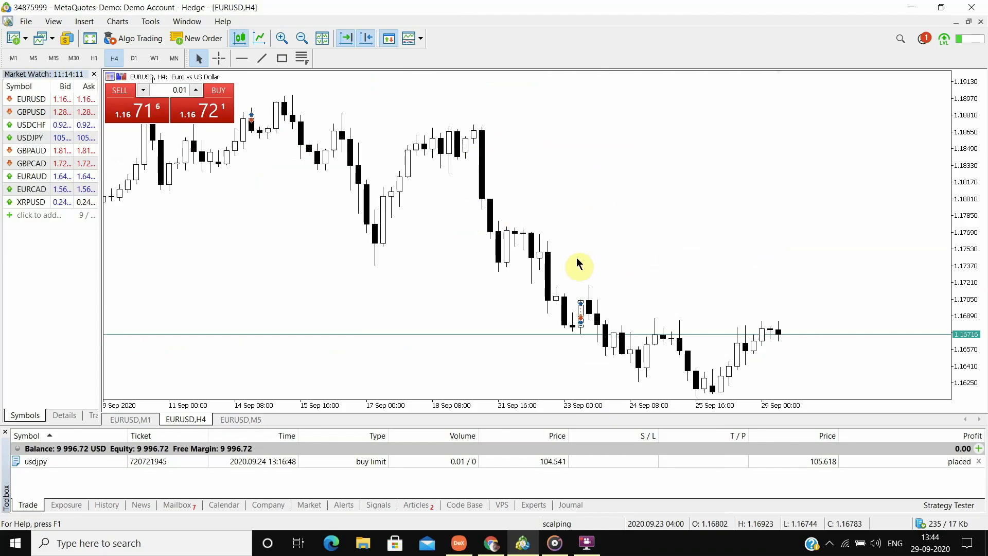
{"action": "mouse_move", "coordinate": [582, 187]}
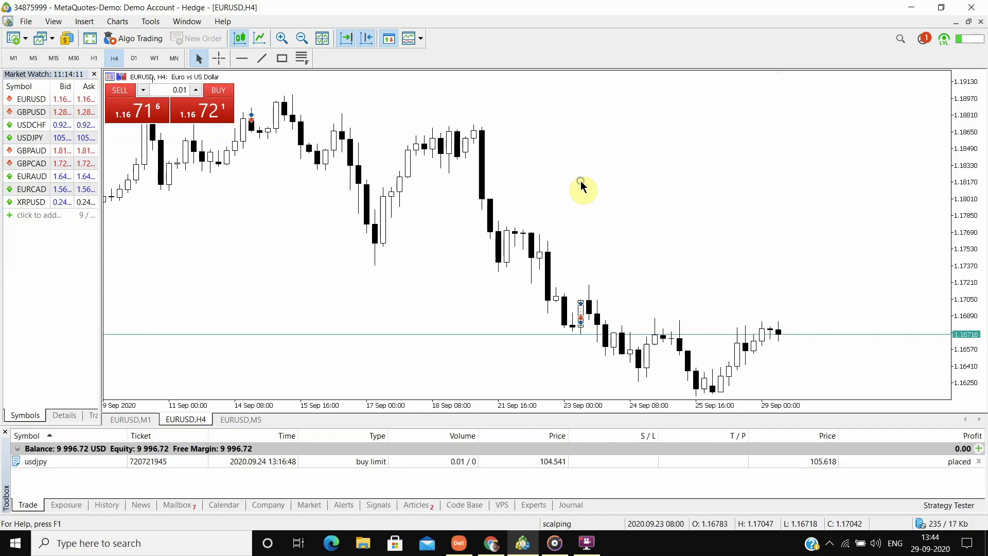
{"action": "right_click", "coordinate": [581, 187]}
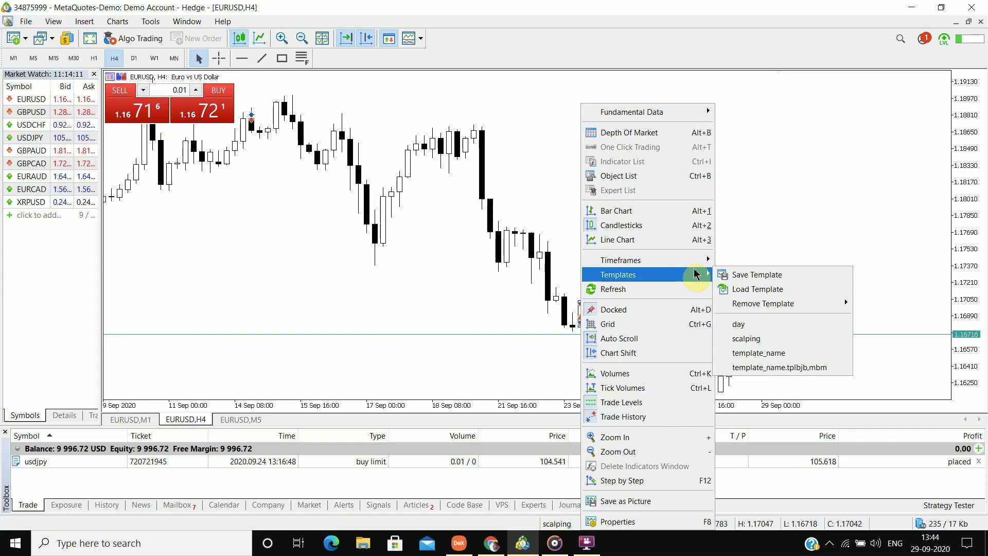
{"action": "left_click", "coordinate": [756, 274]}
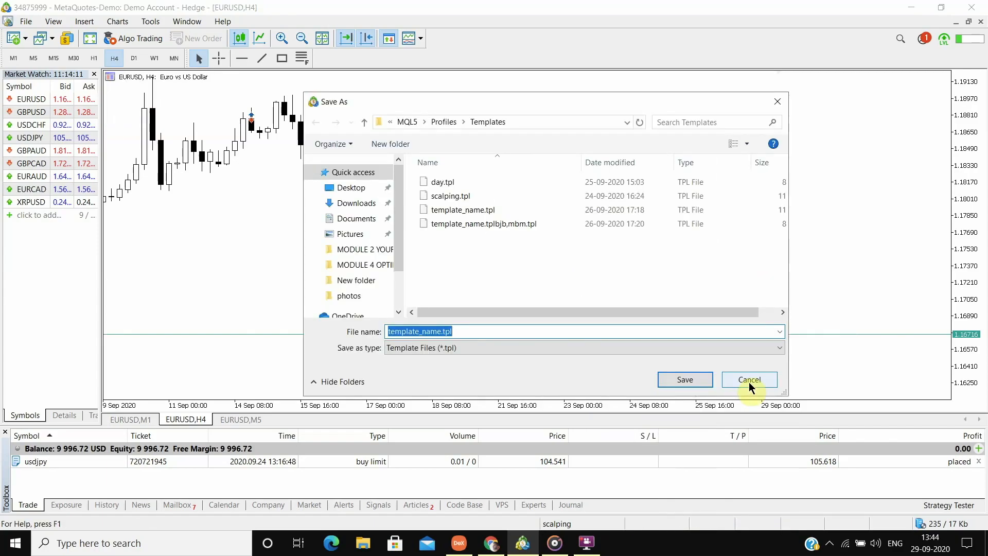
{"action": "left_click", "coordinate": [749, 380]}
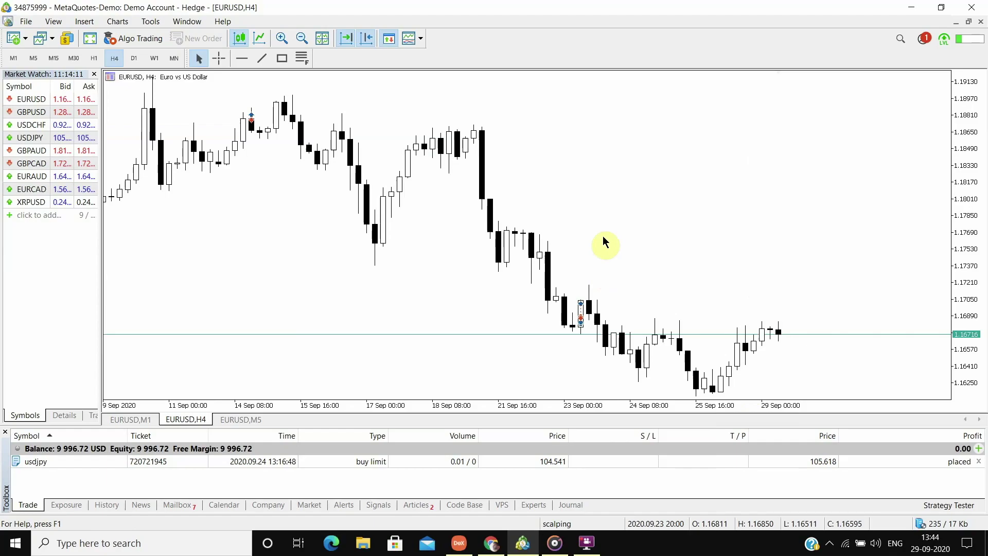
{"action": "mouse_move", "coordinate": [493, 137]}
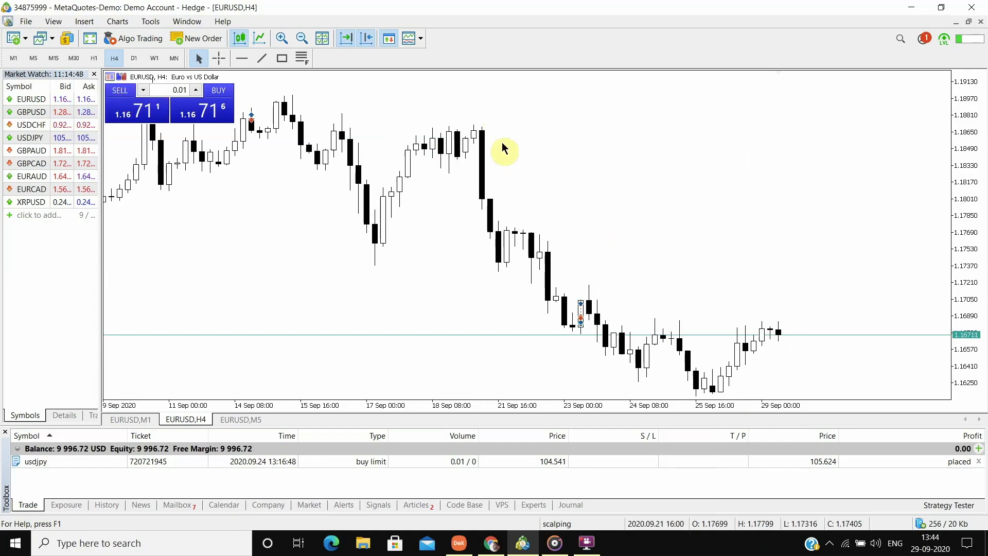
{"action": "mouse_move", "coordinate": [441, 117]}
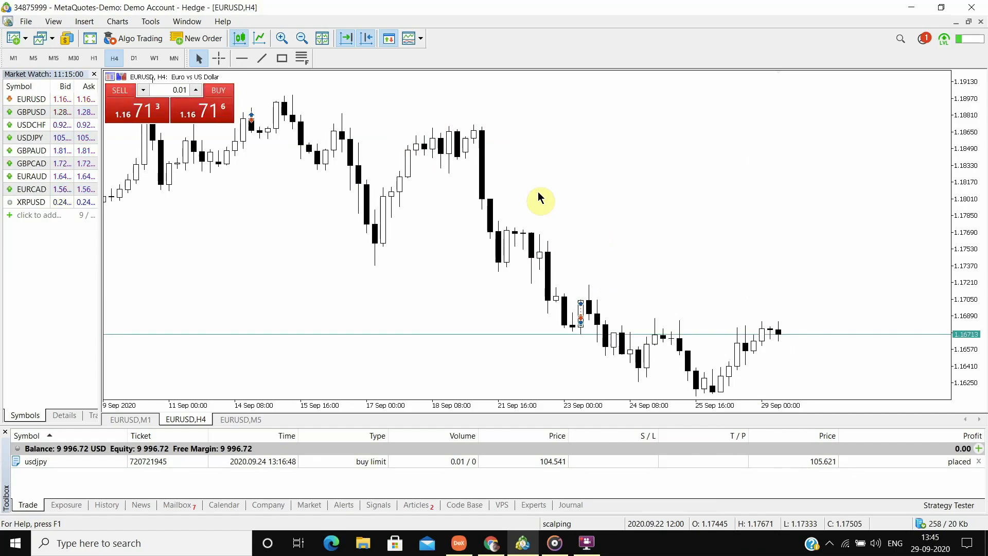
{"action": "mouse_move", "coordinate": [574, 188]}
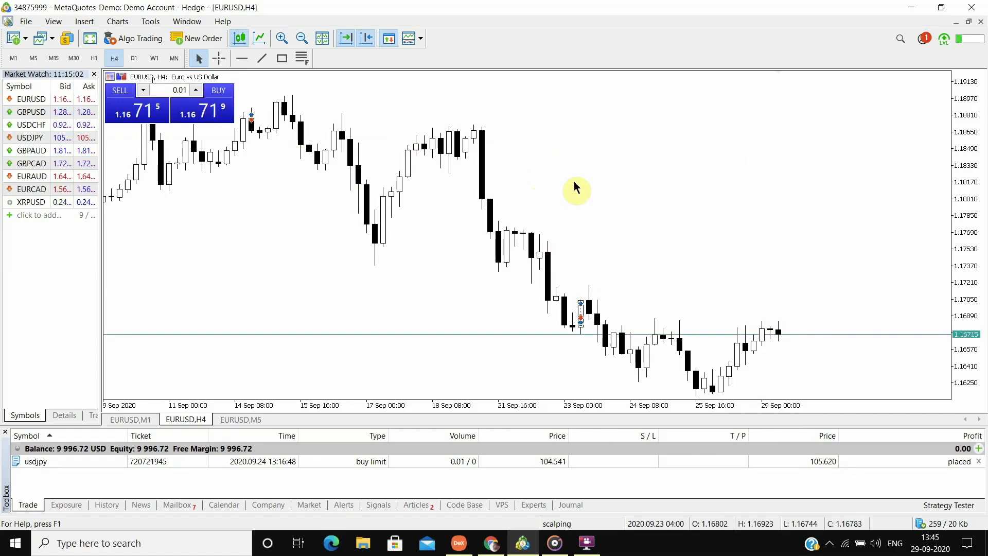
{"action": "mouse_move", "coordinate": [419, 38]}
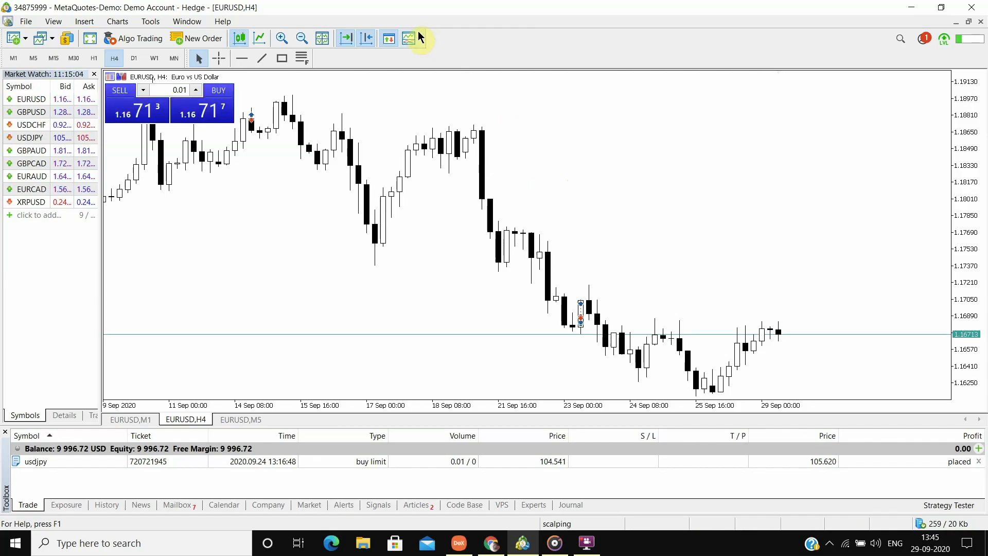
Step: Apply the 'scalping' template, then the 'day' template, returning the chart to no indicators
{"action": "left_click", "coordinate": [420, 38]}
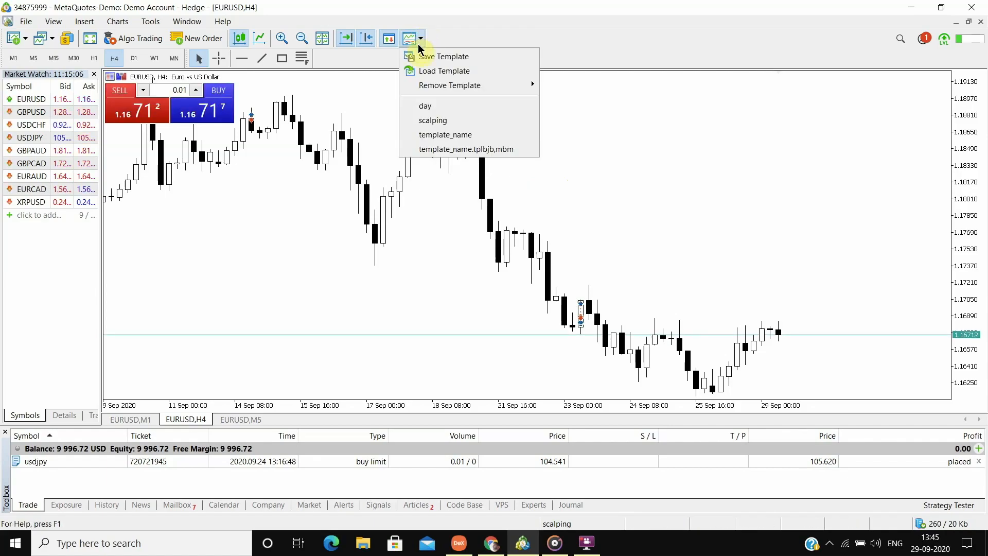
{"action": "left_click", "coordinate": [434, 121]}
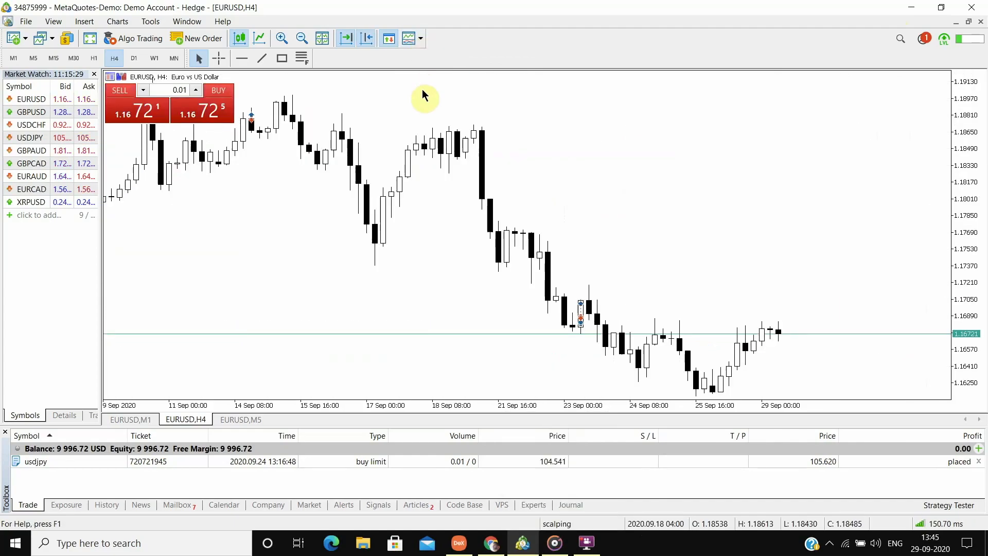
{"action": "left_click", "coordinate": [412, 38]}
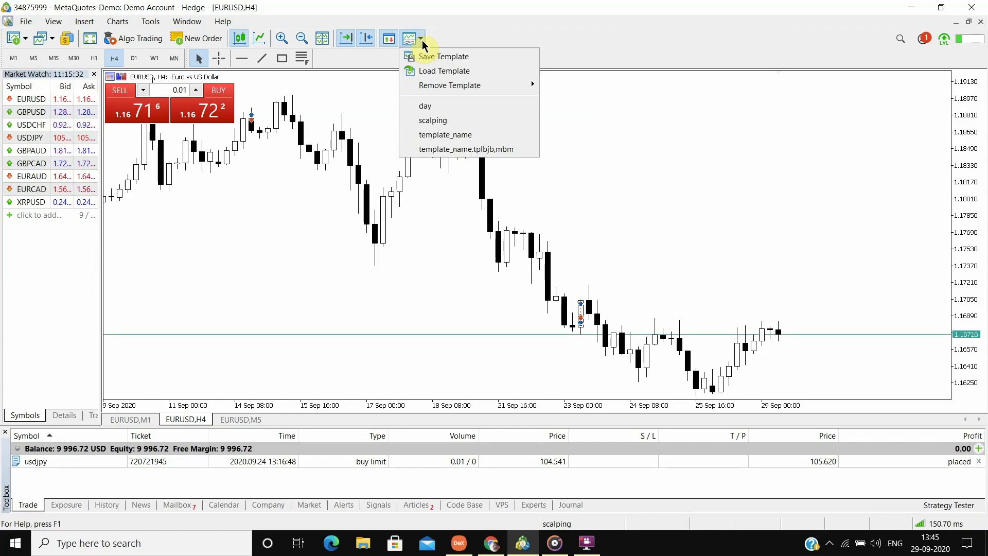
{"action": "mouse_move", "coordinate": [459, 121]}
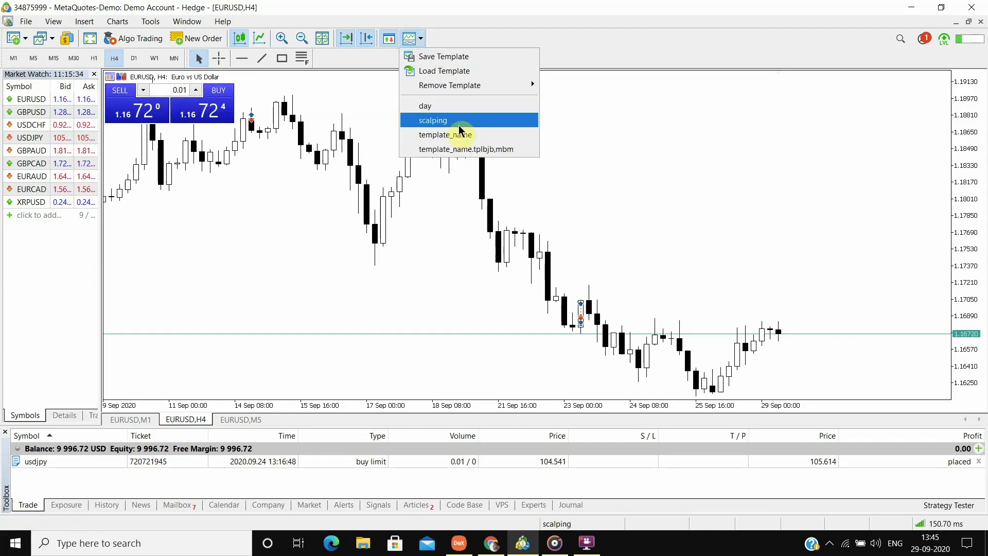
{"action": "left_click", "coordinate": [433, 121]}
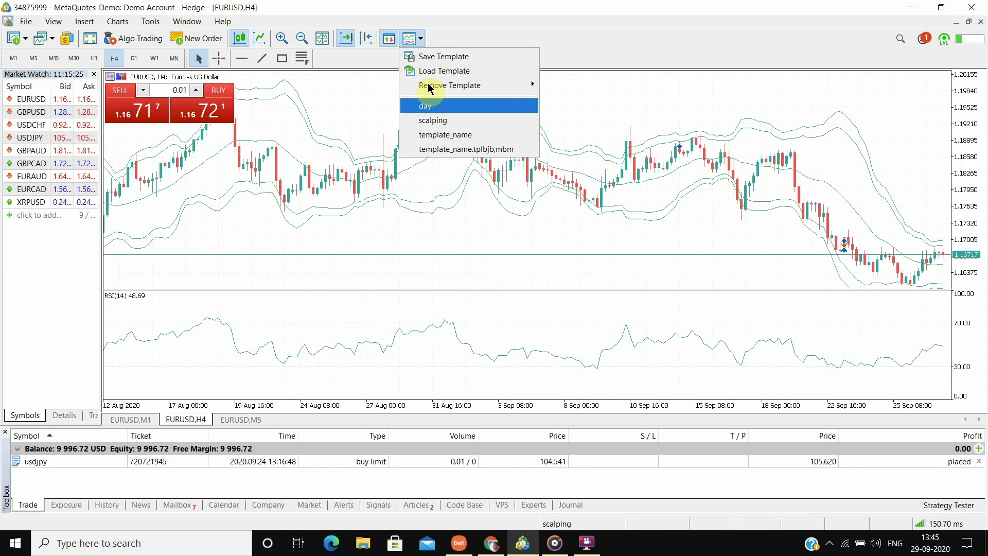
{"action": "left_click", "coordinate": [425, 105]}
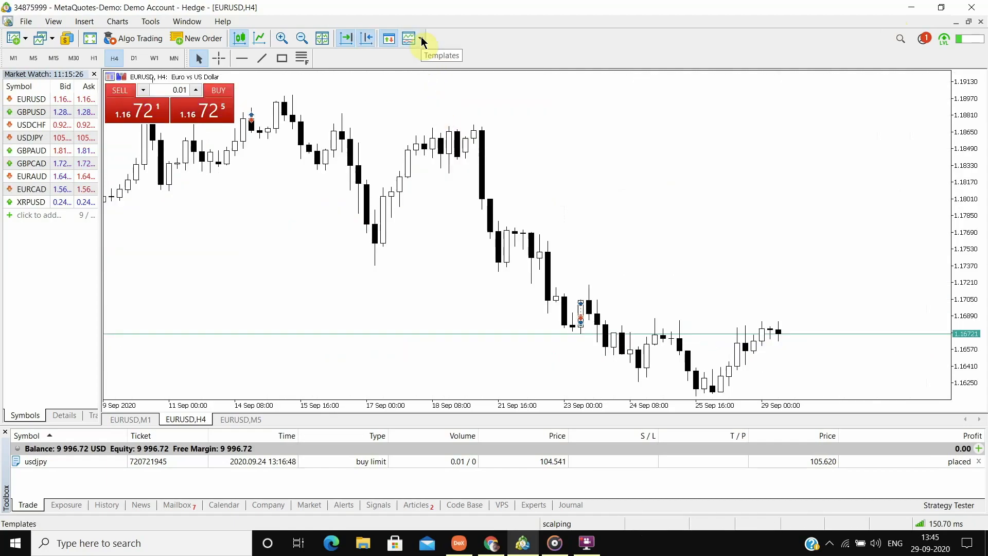
{"action": "mouse_move", "coordinate": [423, 97]}
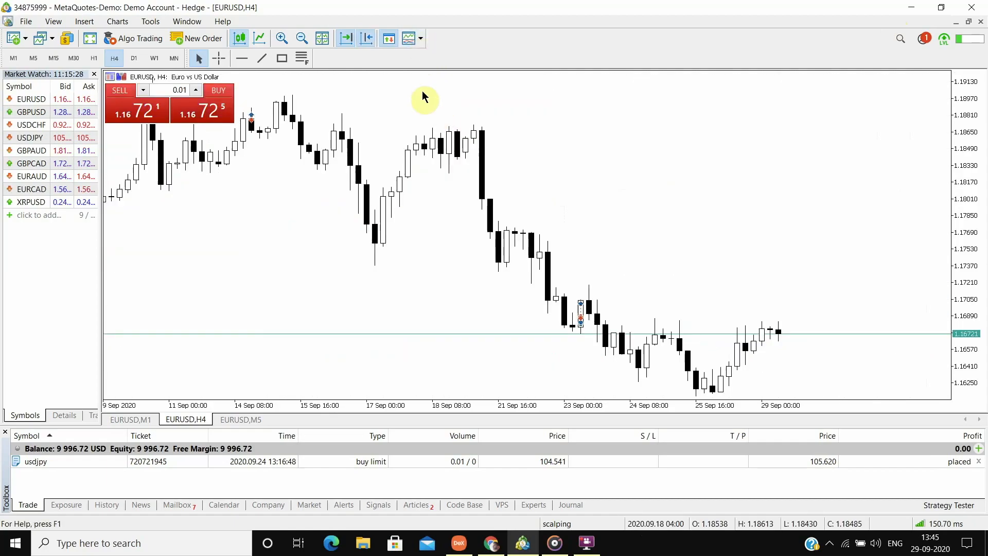
{"action": "mouse_move", "coordinate": [409, 38]}
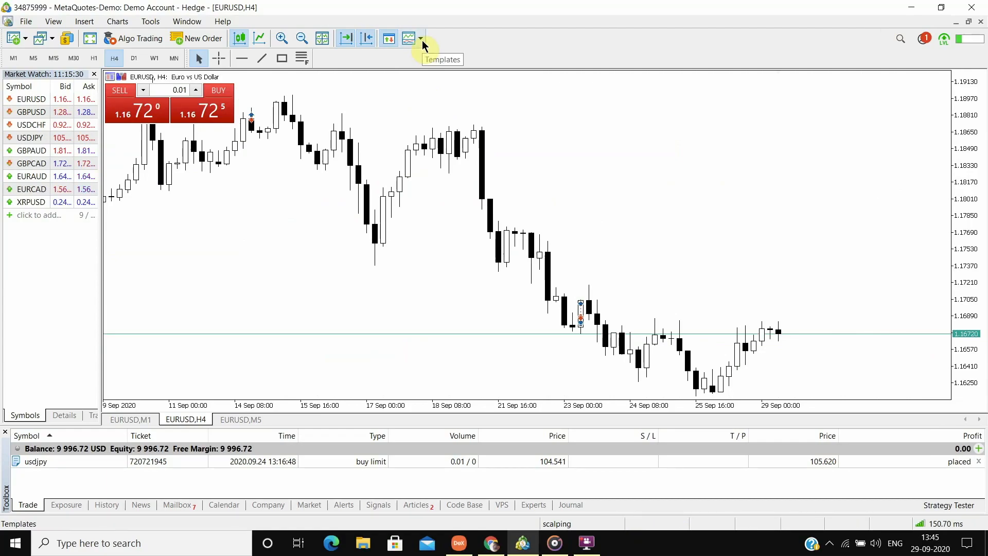
{"action": "left_click", "coordinate": [411, 39]}
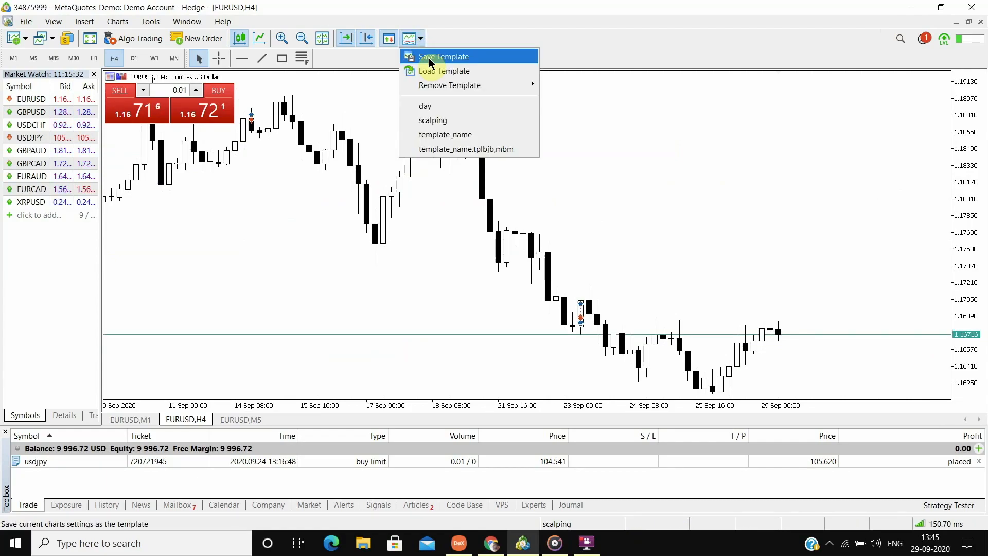